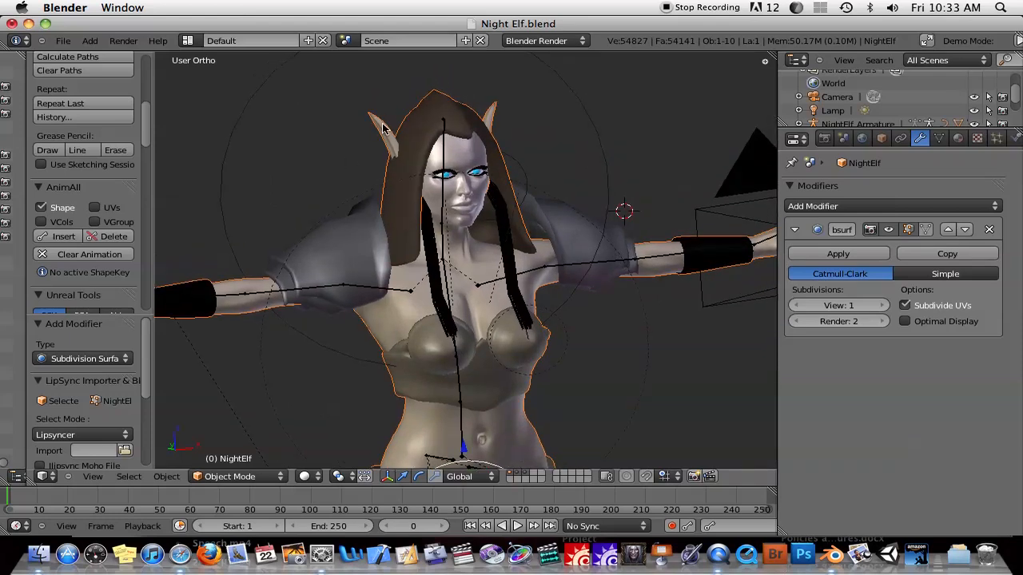
{"action": "mouse_move", "coordinate": [432, 291]}
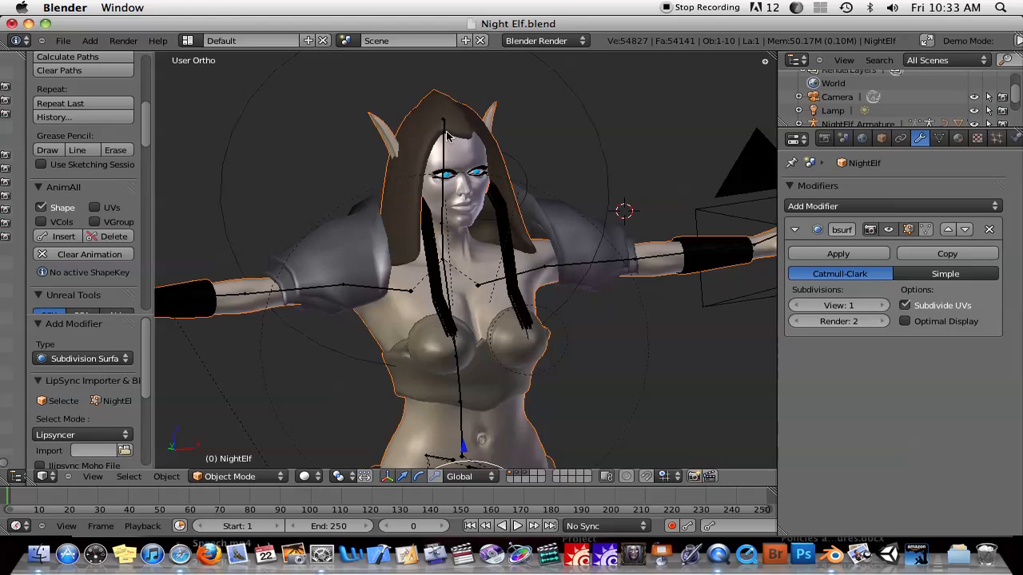
{"action": "mouse_move", "coordinate": [454, 174]}
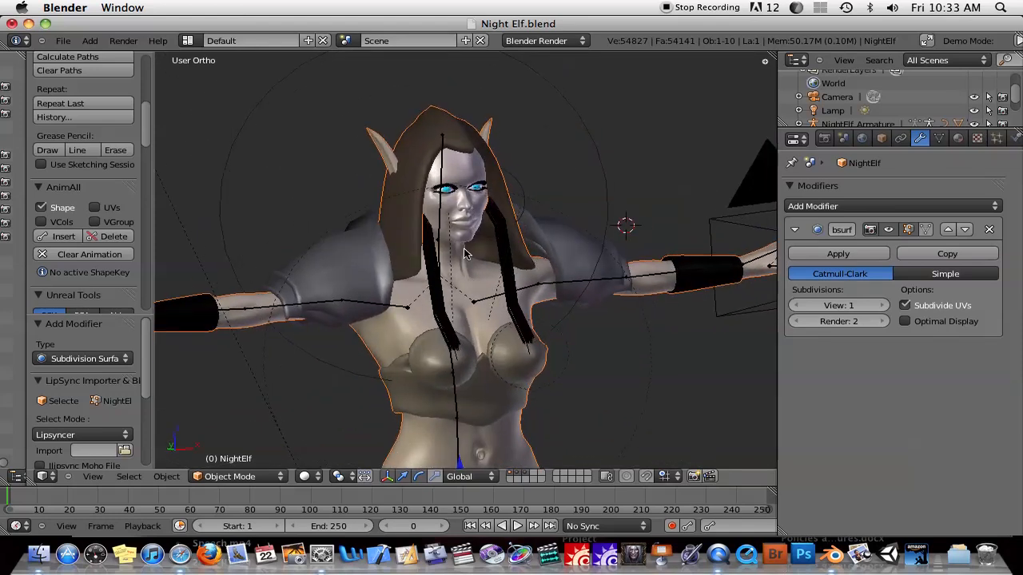
{"action": "mouse_move", "coordinate": [446, 166]}
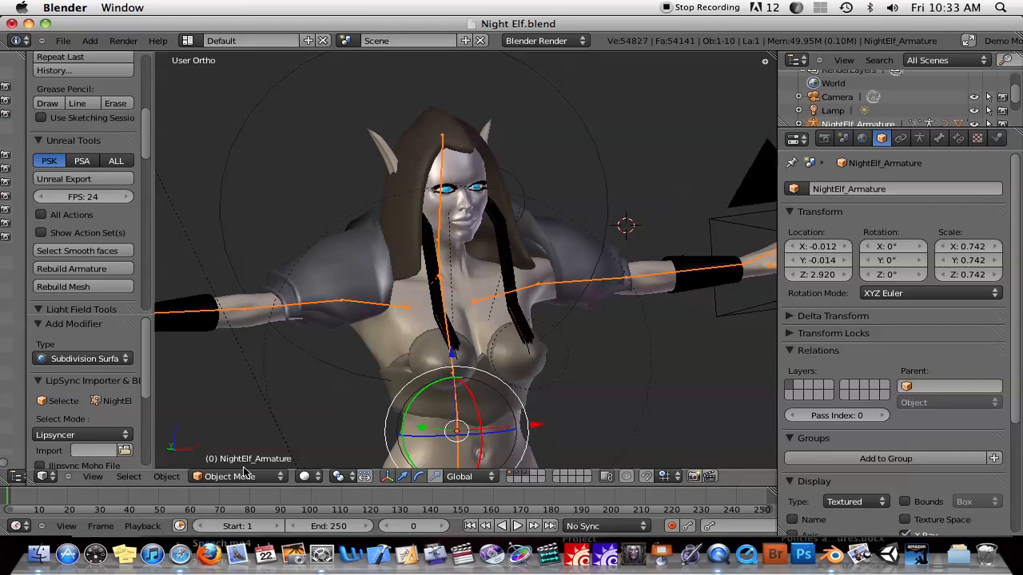
{"action": "mouse_move", "coordinate": [419, 147]}
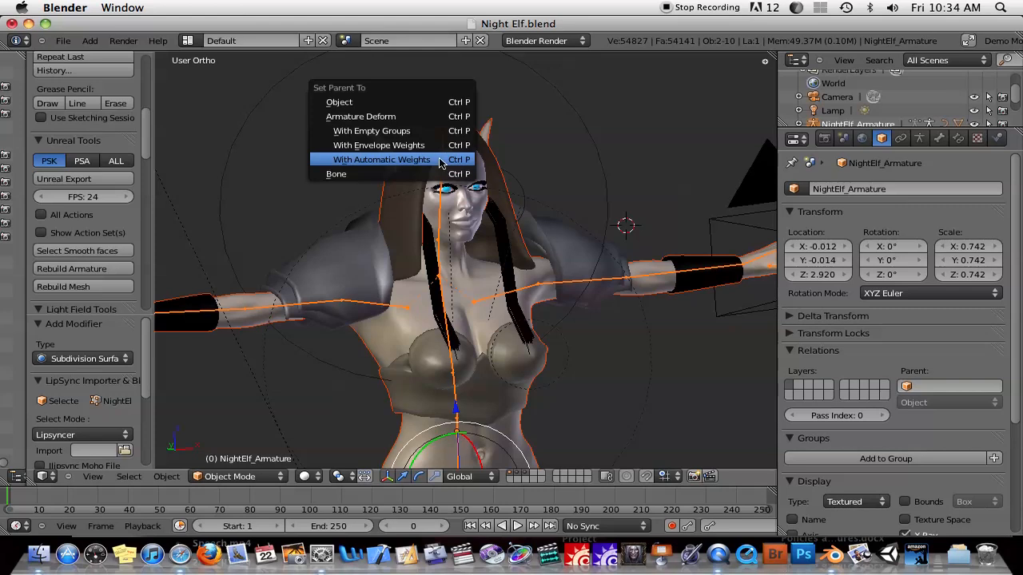
Choose Armature Deform With Automatic Weights to parent the elf mesh to the armature.
{"action": "left_click", "coordinate": [381, 160]}
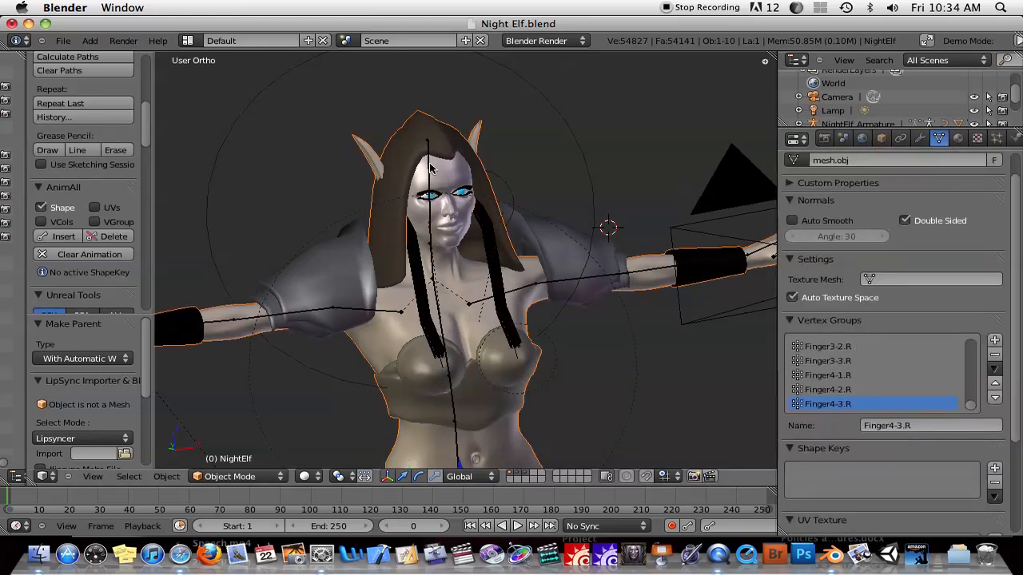
{"action": "left_click", "coordinate": [236, 477]}
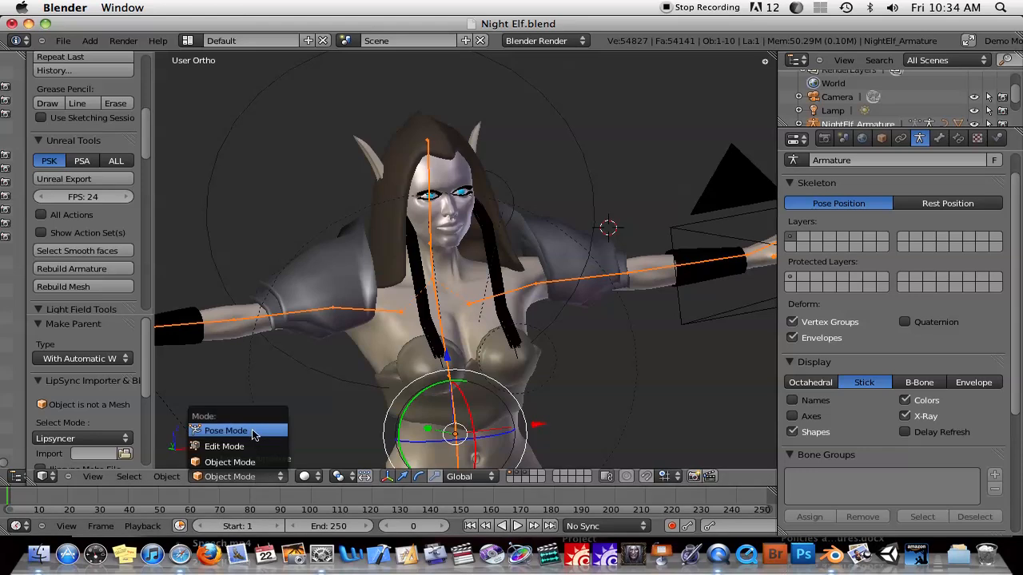
{"action": "left_click", "coordinate": [226, 430]}
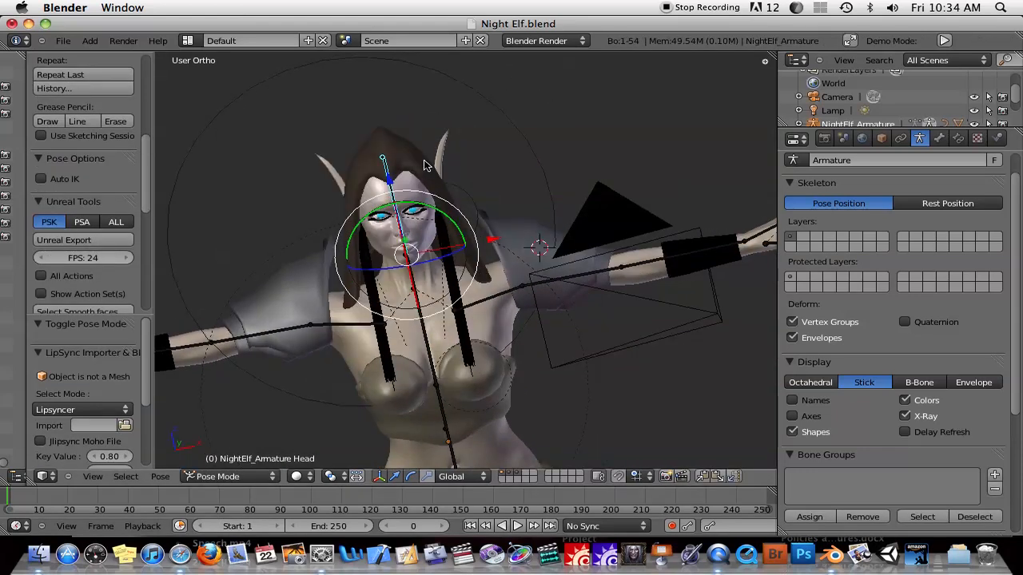
{"action": "left_click", "coordinate": [231, 476]}
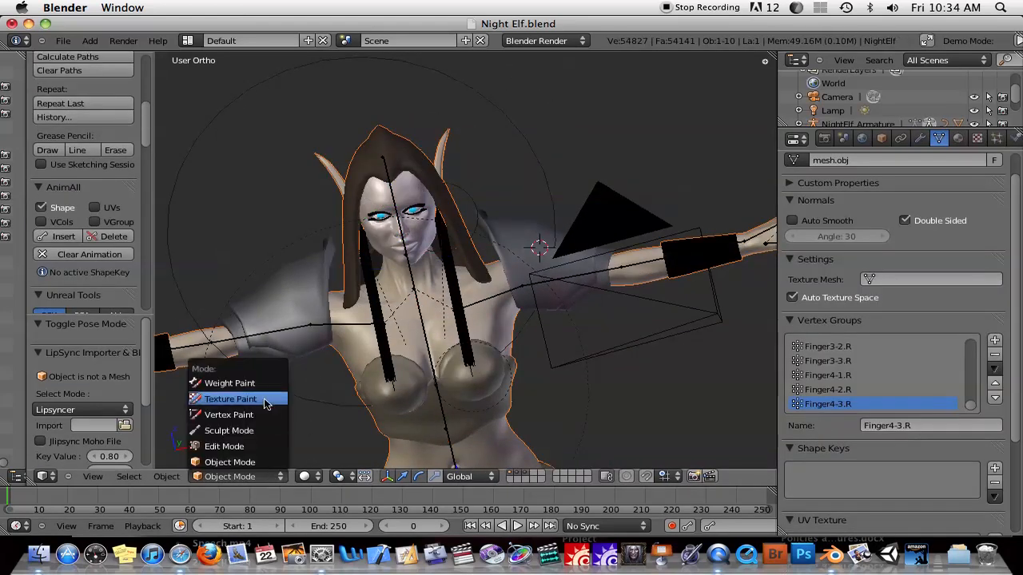
{"action": "left_click", "coordinate": [231, 383]}
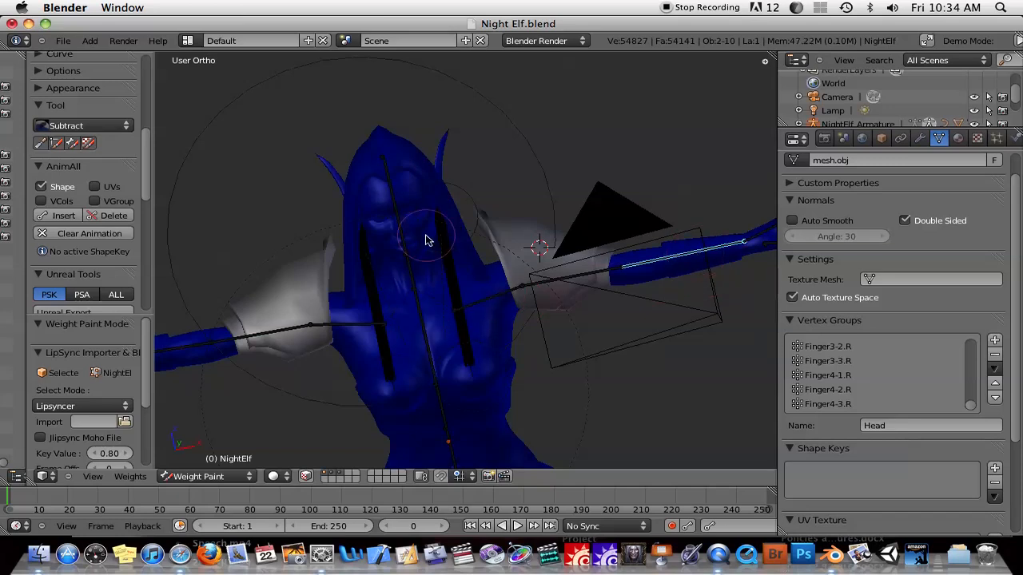
{"action": "left_click", "coordinate": [200, 477]}
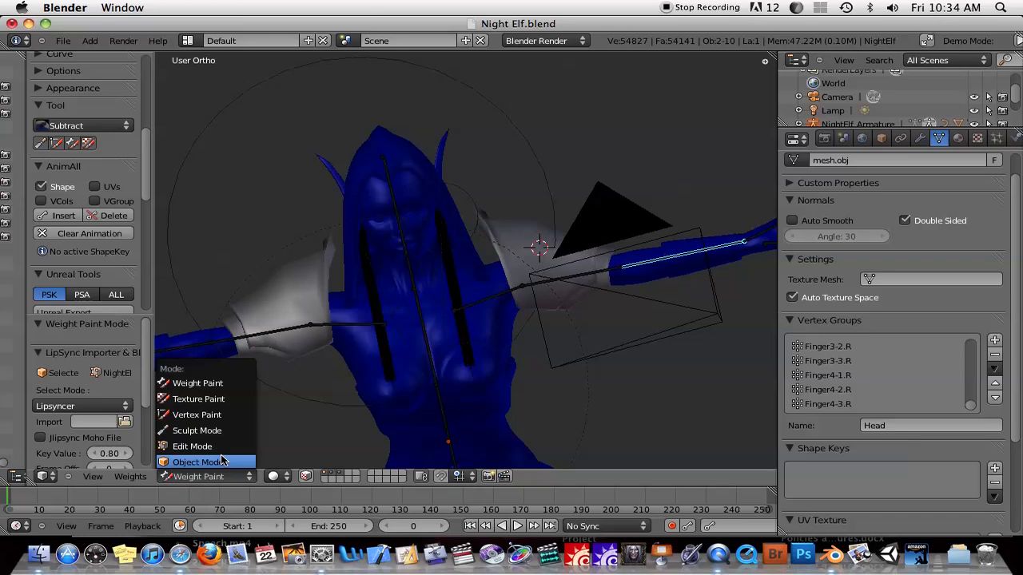
{"action": "left_click", "coordinate": [199, 462]}
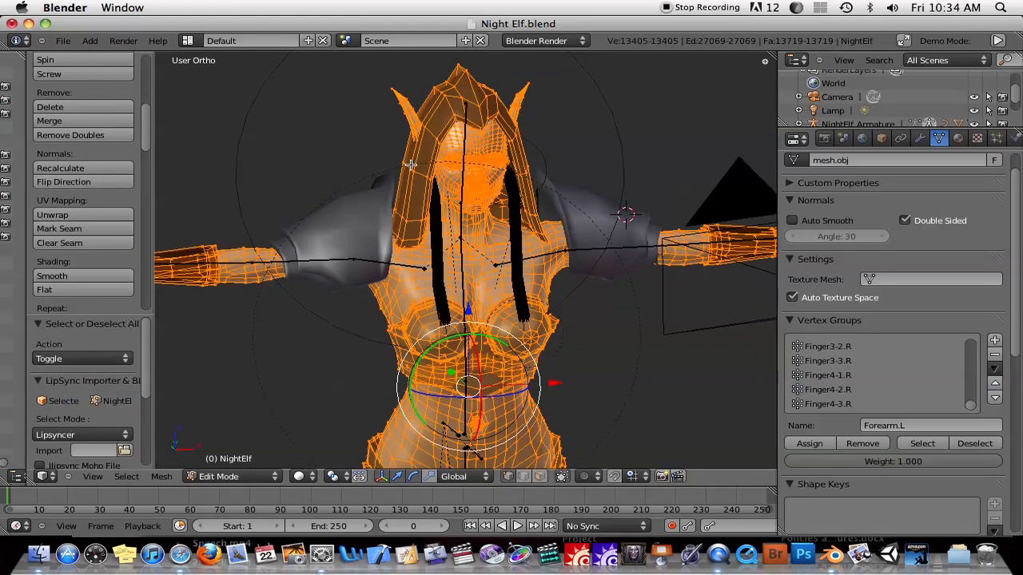
{"action": "mouse_move", "coordinate": [118, 155]}
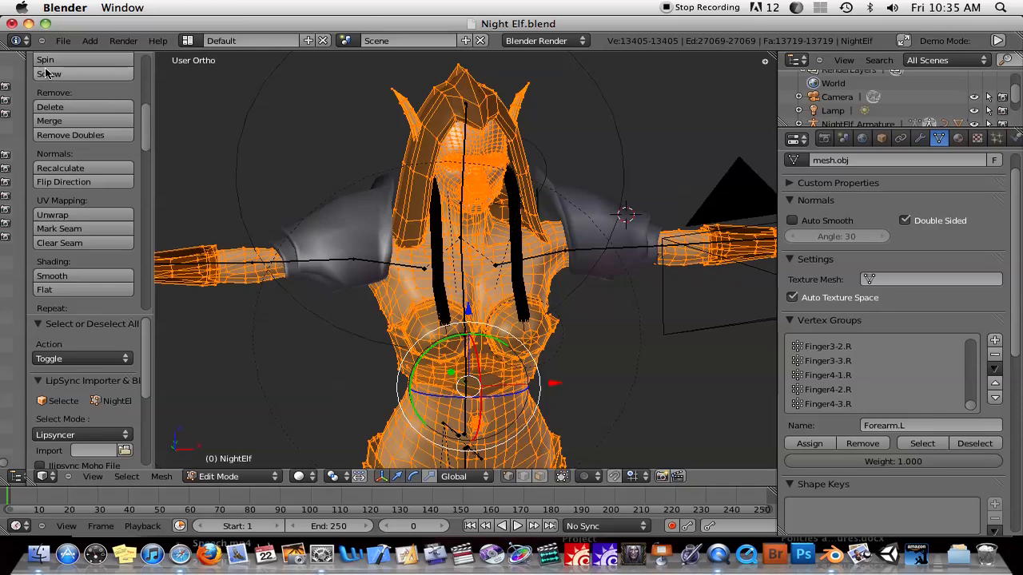
Remove doubles on the elf mesh and recalculate its normals to face consistently.
{"action": "left_click", "coordinate": [71, 134]}
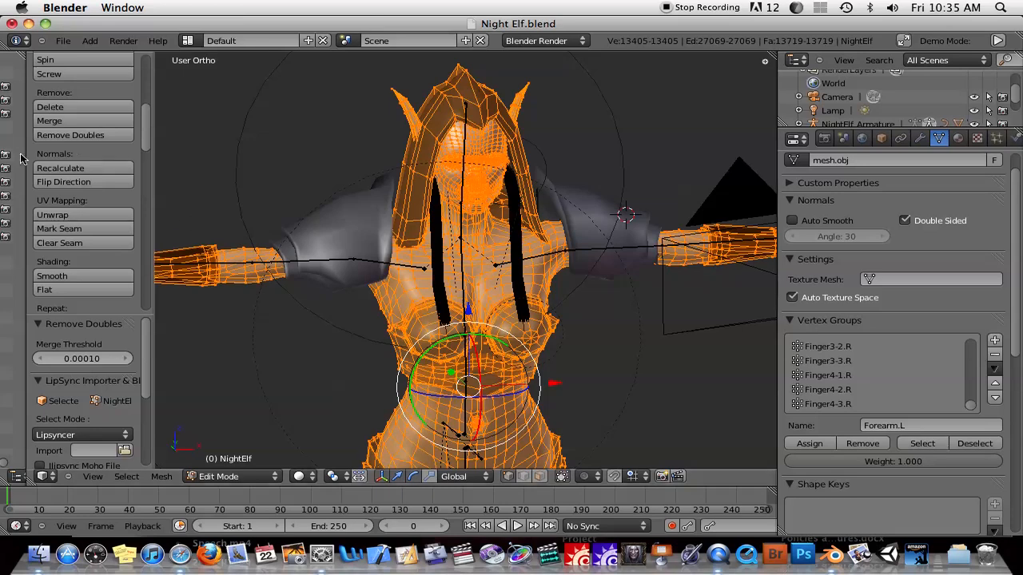
{"action": "mouse_move", "coordinate": [61, 167]}
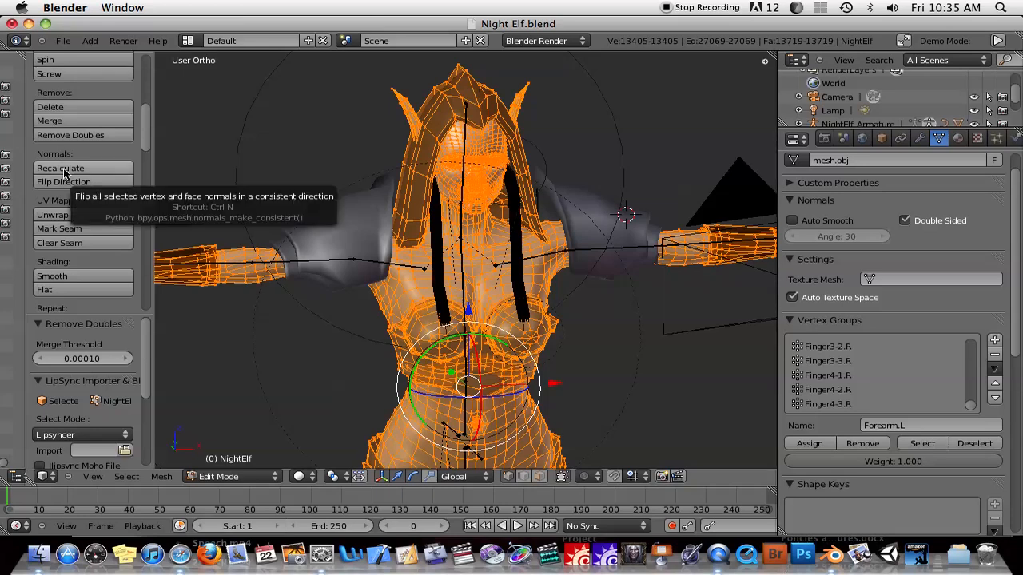
{"action": "left_click", "coordinate": [61, 168]}
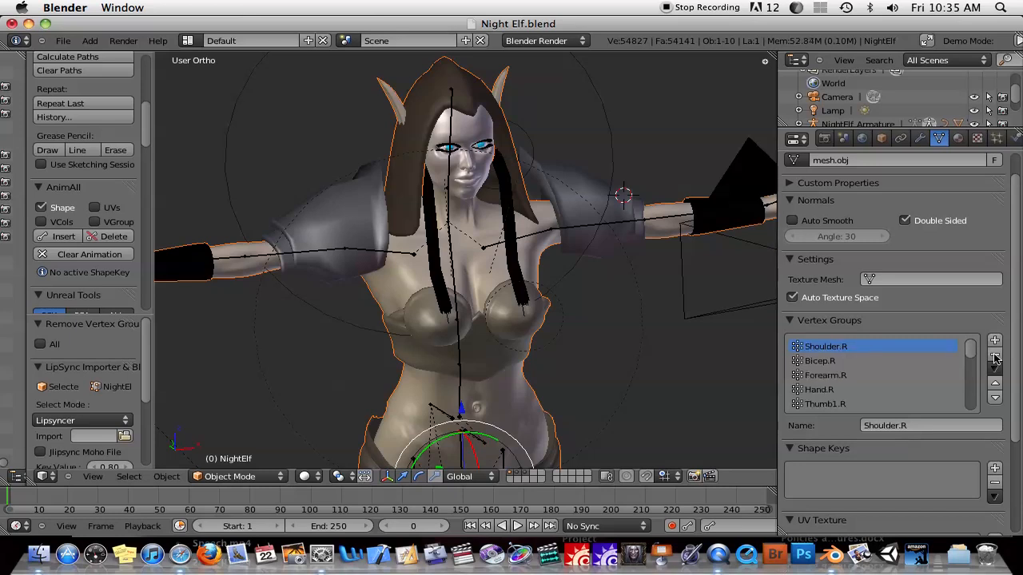
Delete all of the elf mesh's bone-named vertex groups.
{"action": "left_click", "coordinate": [994, 361]}
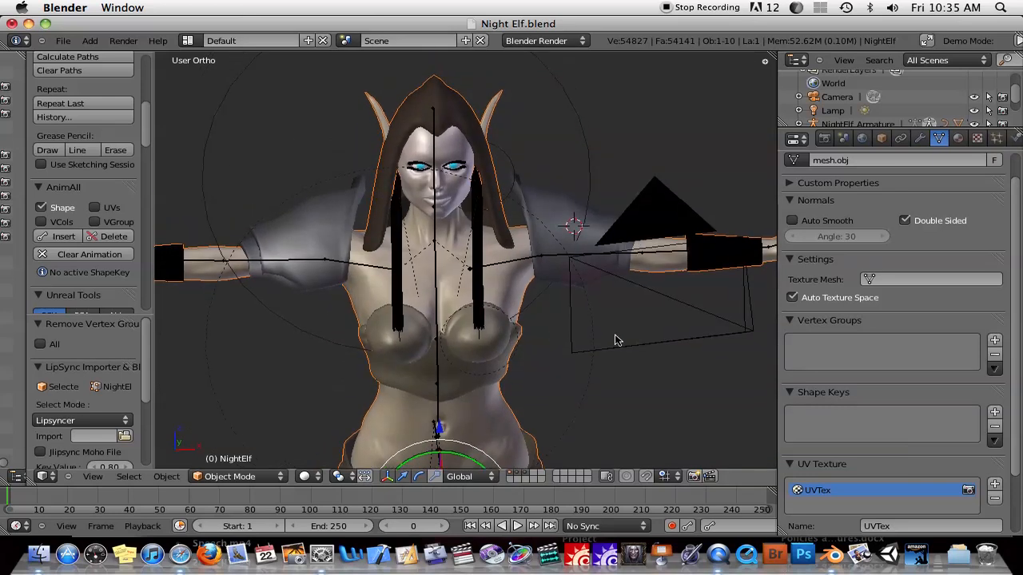
{"action": "mouse_move", "coordinate": [439, 115]}
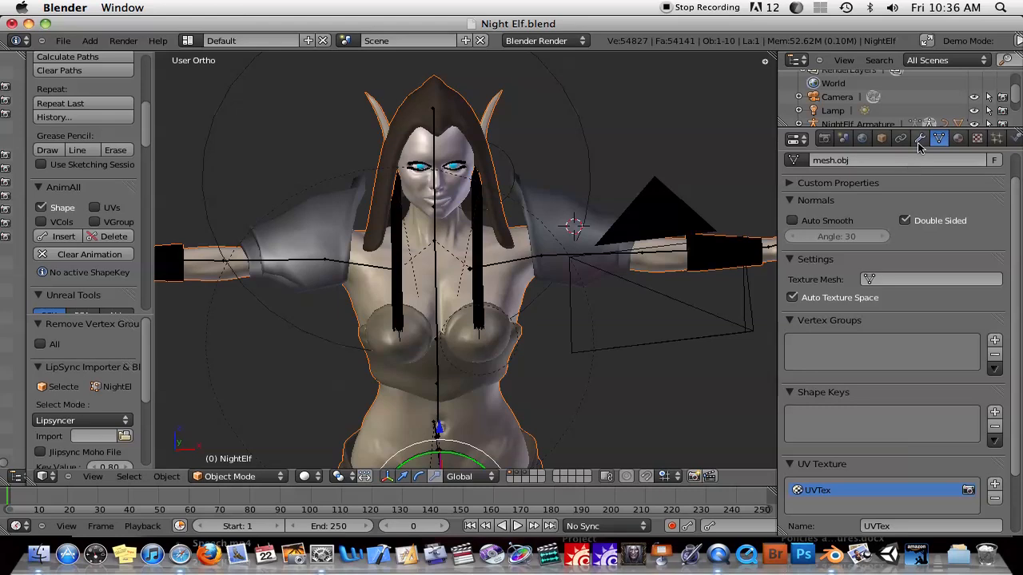
Show the elf mesh's modifier settings in the Properties editor.
{"action": "left_click", "coordinate": [920, 137]}
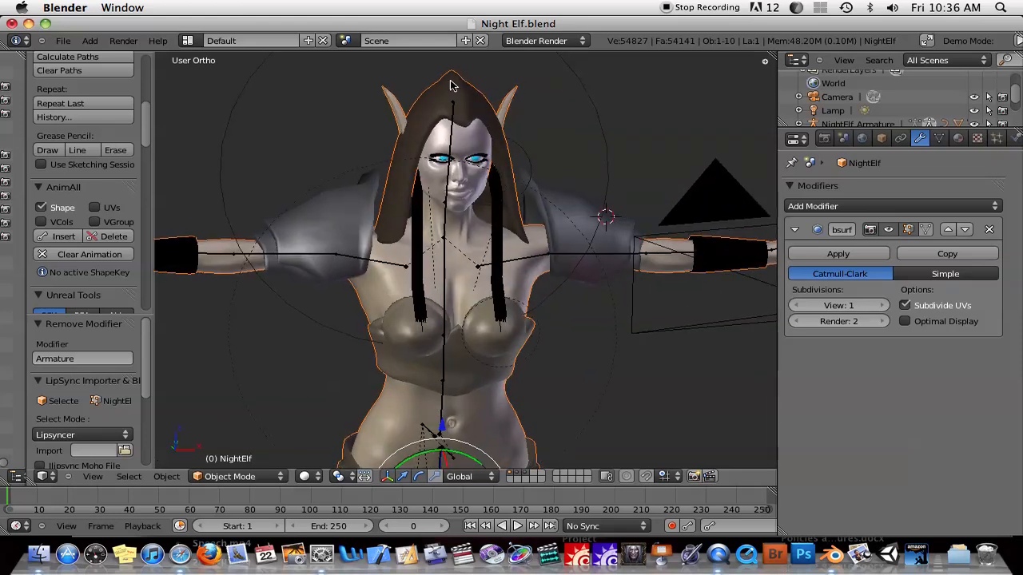
{"action": "mouse_move", "coordinate": [512, 162]}
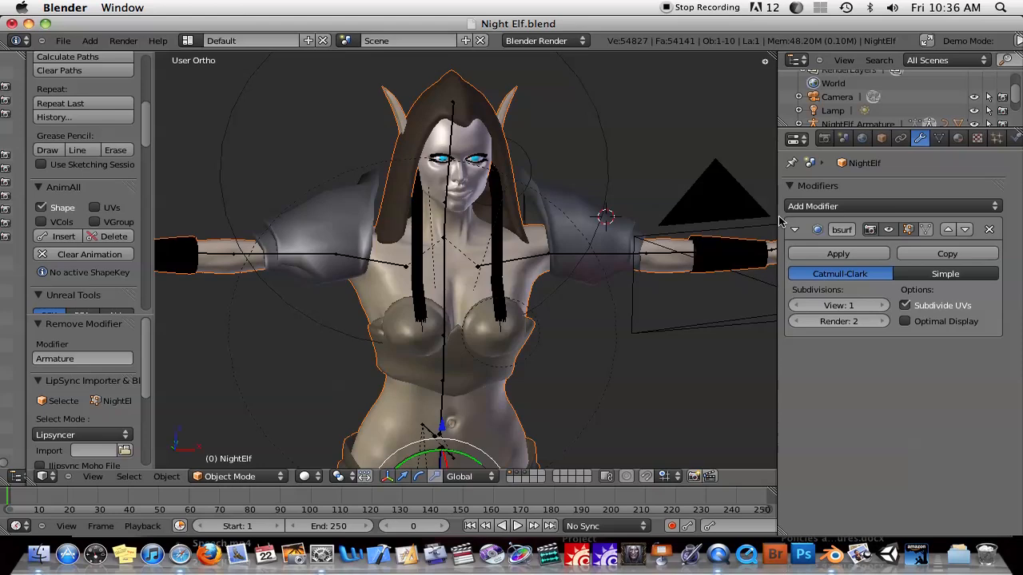
{"action": "mouse_move", "coordinate": [850, 247]}
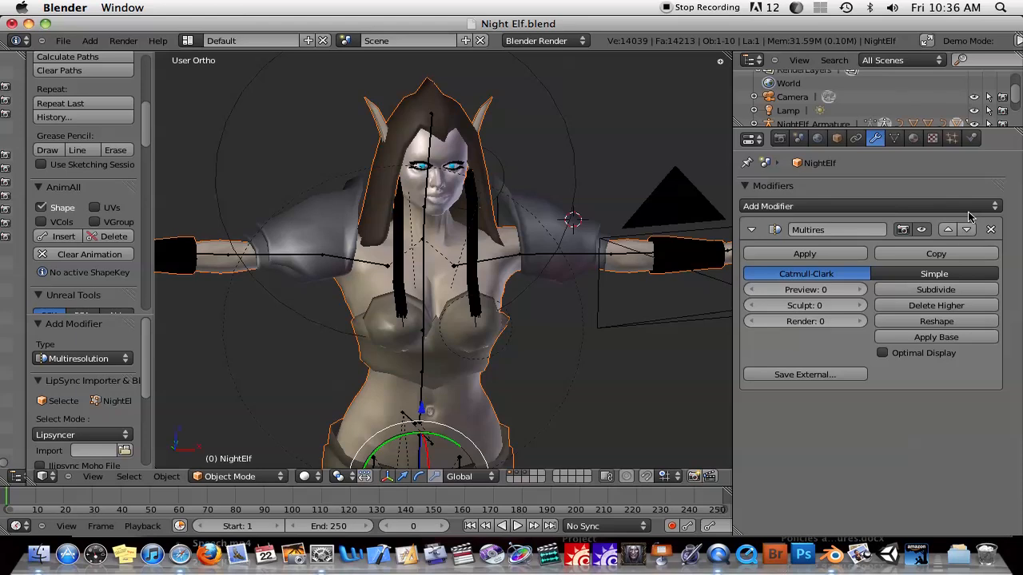
{"action": "mouse_move", "coordinate": [867, 216]}
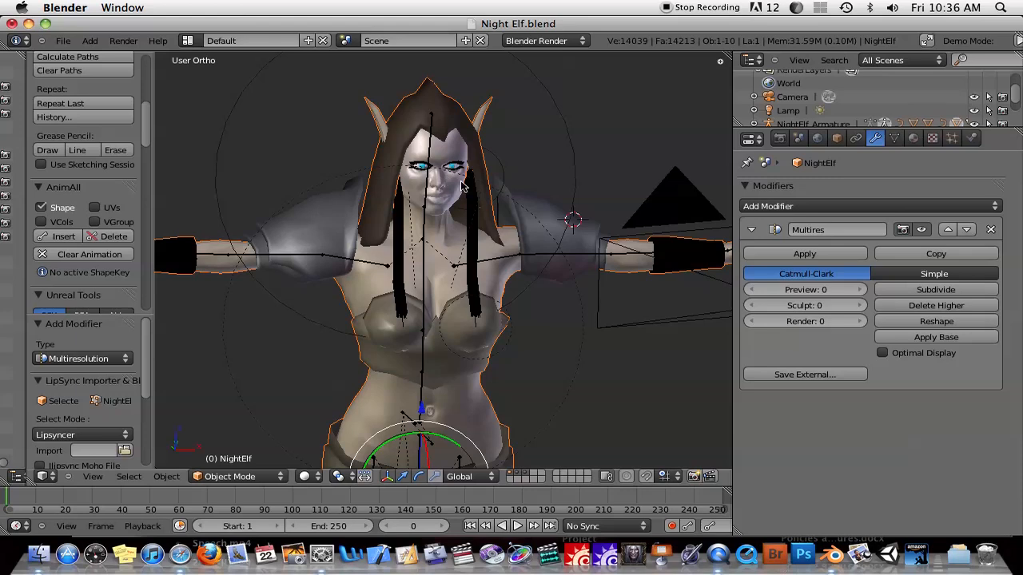
{"action": "mouse_move", "coordinate": [559, 217]}
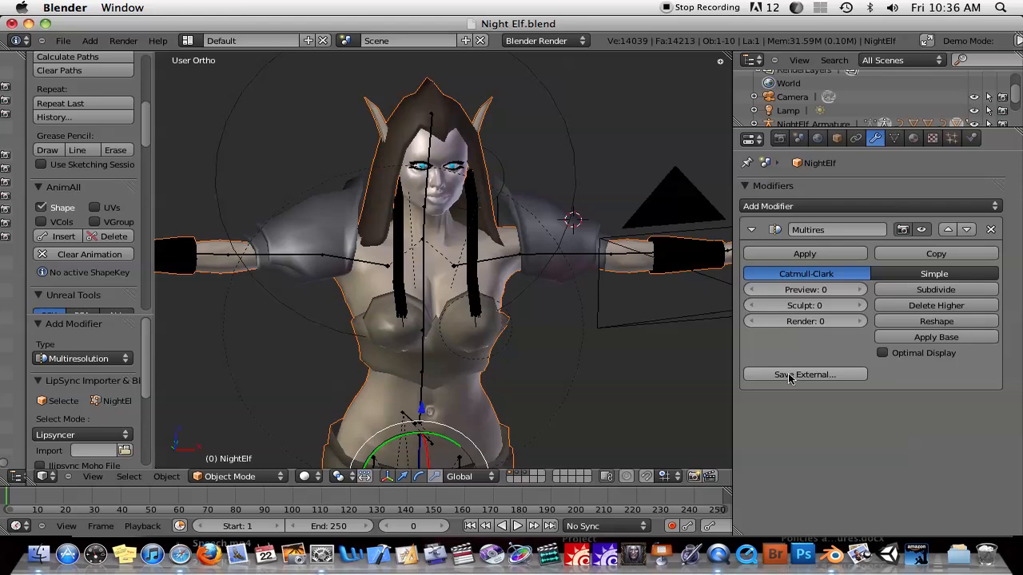
Save the multires data externally, then add and remove a Mirror modifier, leaving the stack empty.
{"action": "left_click", "coordinate": [804, 374]}
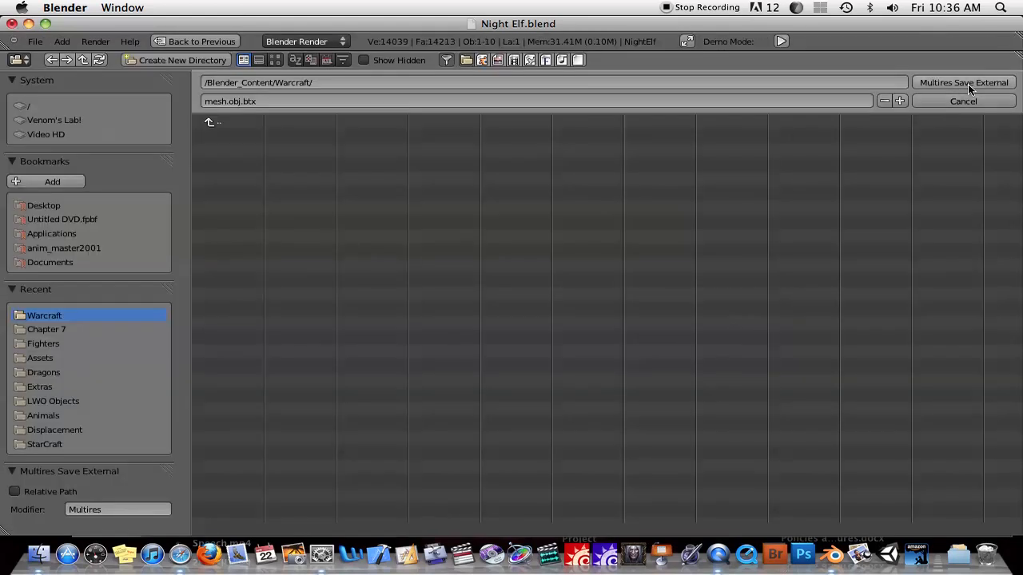
{"action": "left_click", "coordinate": [962, 101]}
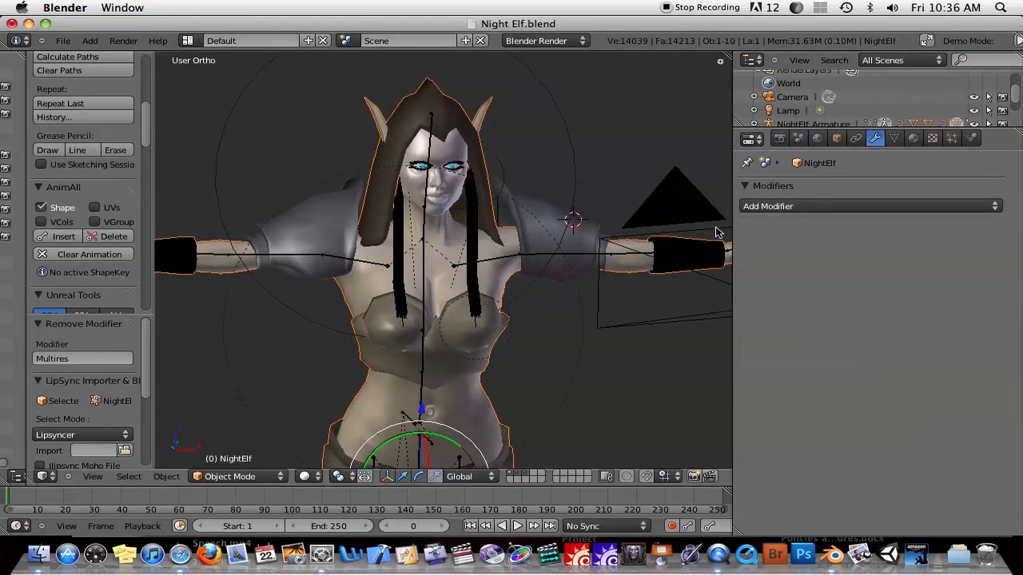
{"action": "mouse_move", "coordinate": [807, 208]}
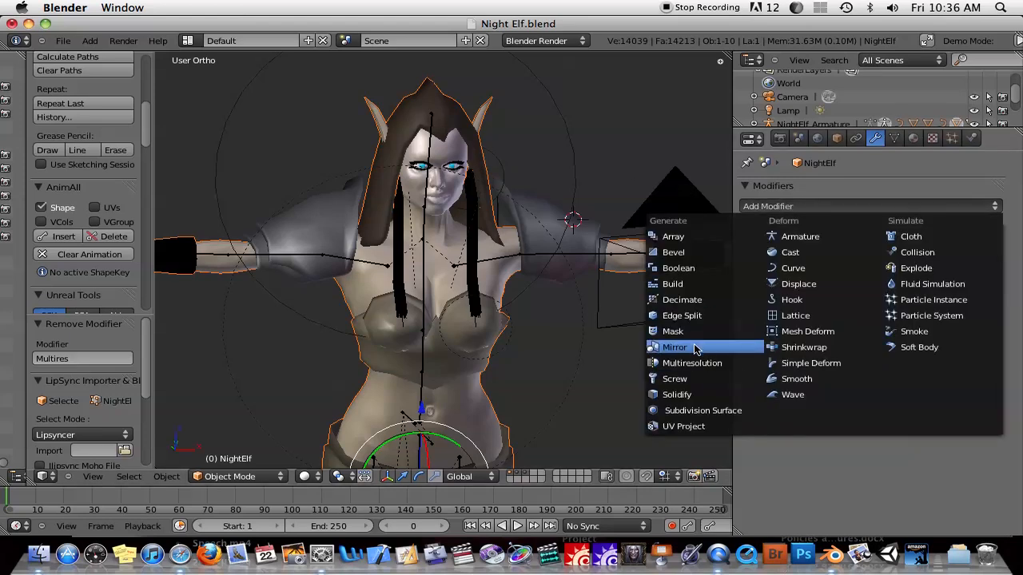
{"action": "mouse_move", "coordinate": [674, 347]}
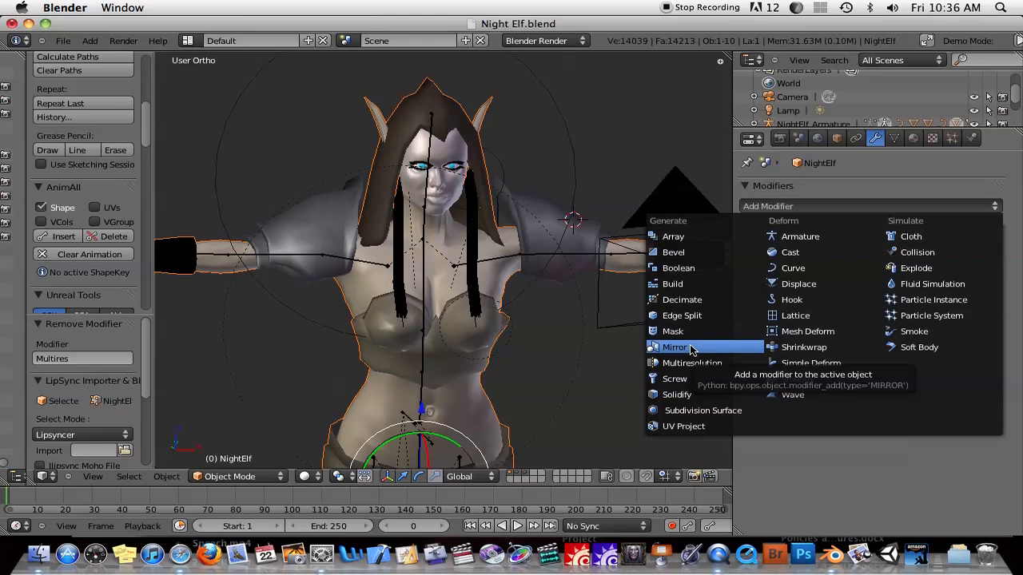
{"action": "mouse_move", "coordinate": [686, 351]}
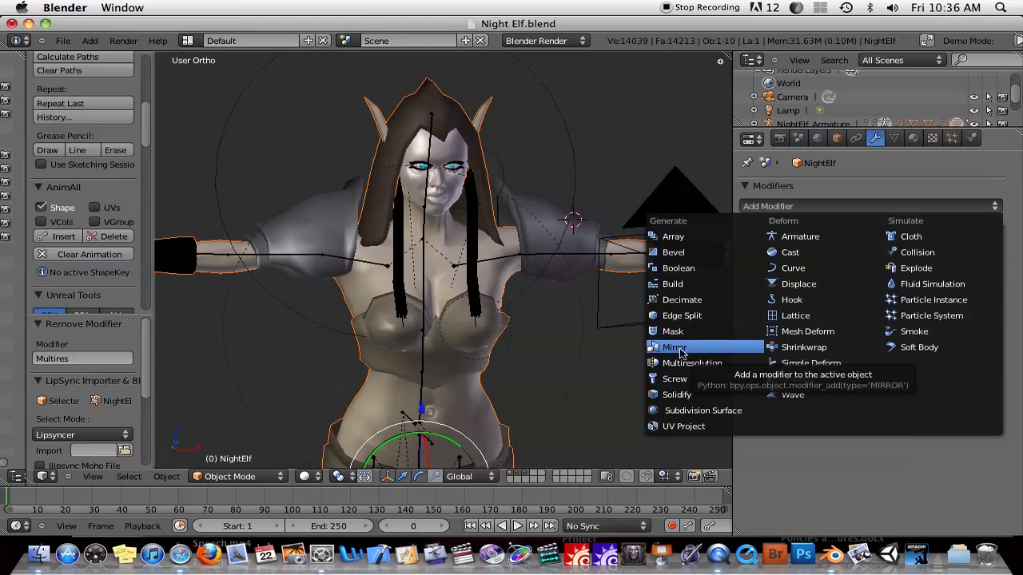
{"action": "left_click", "coordinate": [674, 347]}
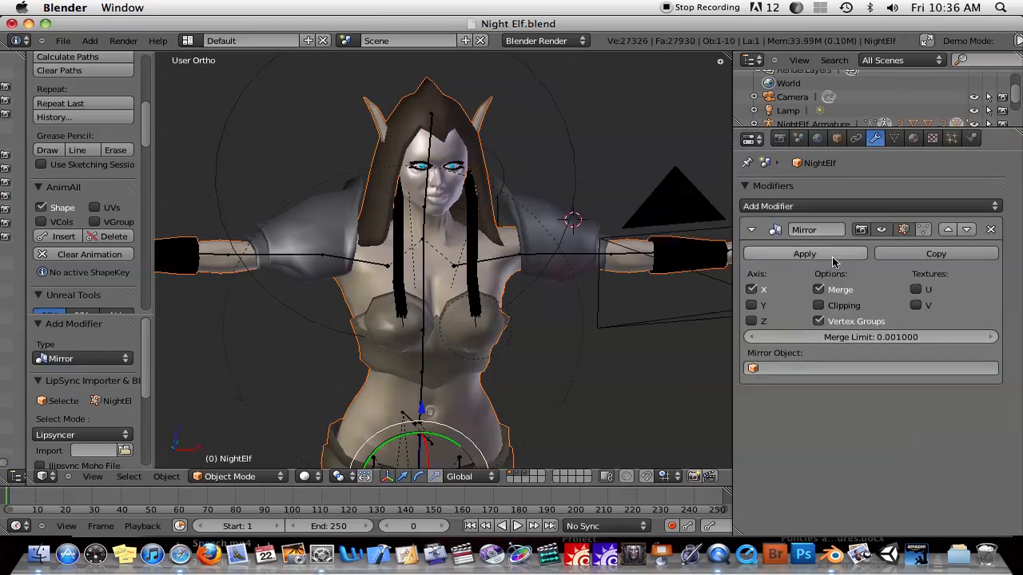
{"action": "left_click", "coordinate": [804, 252]}
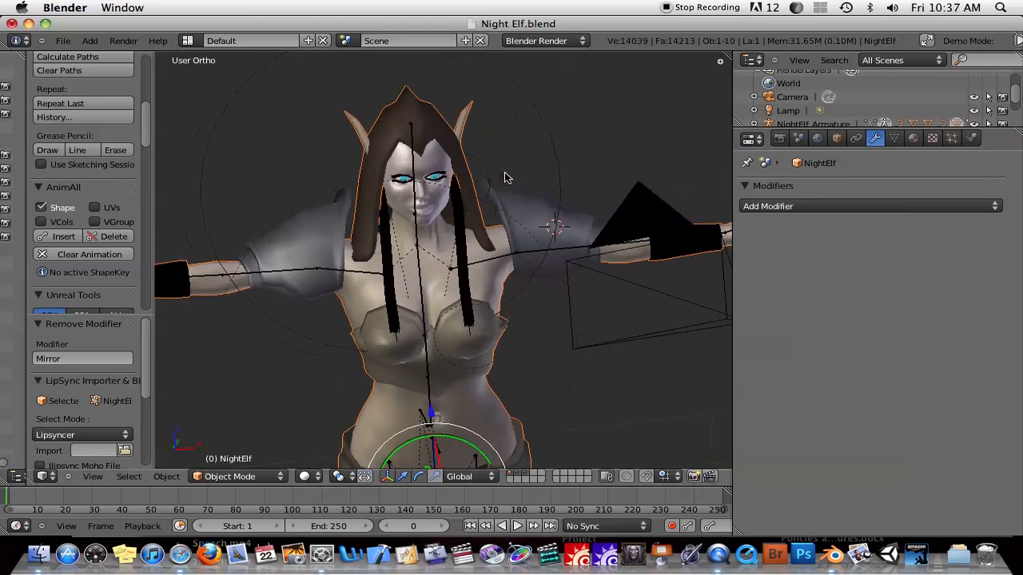
Select mesh and armature, then re-parent with Armature Deform With Automatic Weights.
{"action": "left_click", "coordinate": [230, 476]}
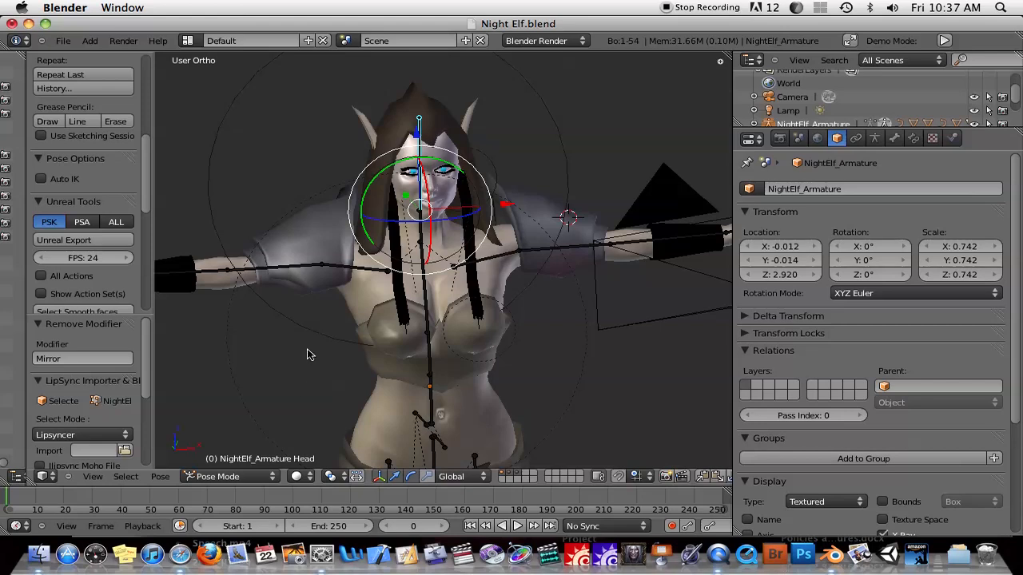
{"action": "mouse_move", "coordinate": [247, 482]}
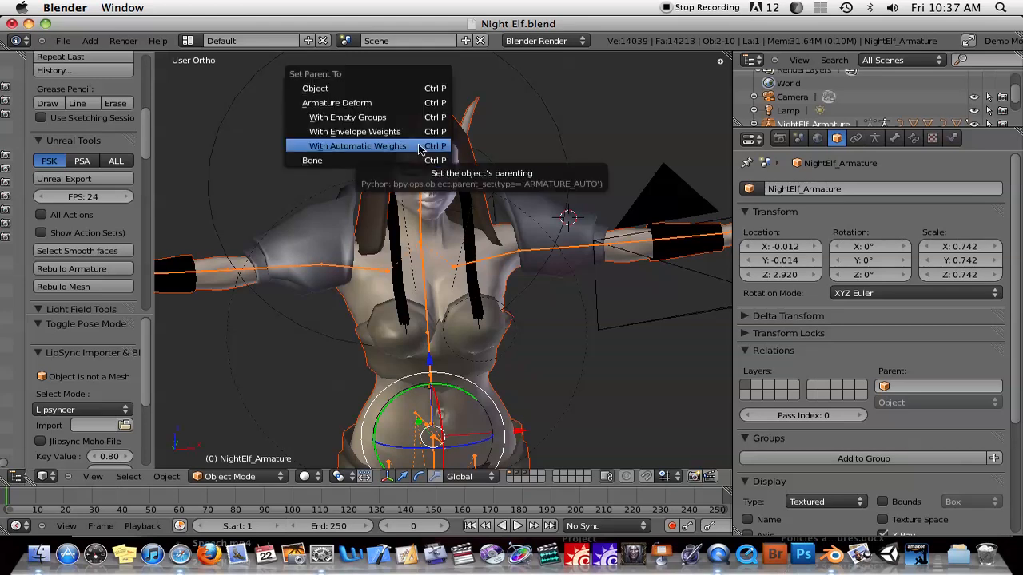
{"action": "left_click", "coordinate": [358, 145]}
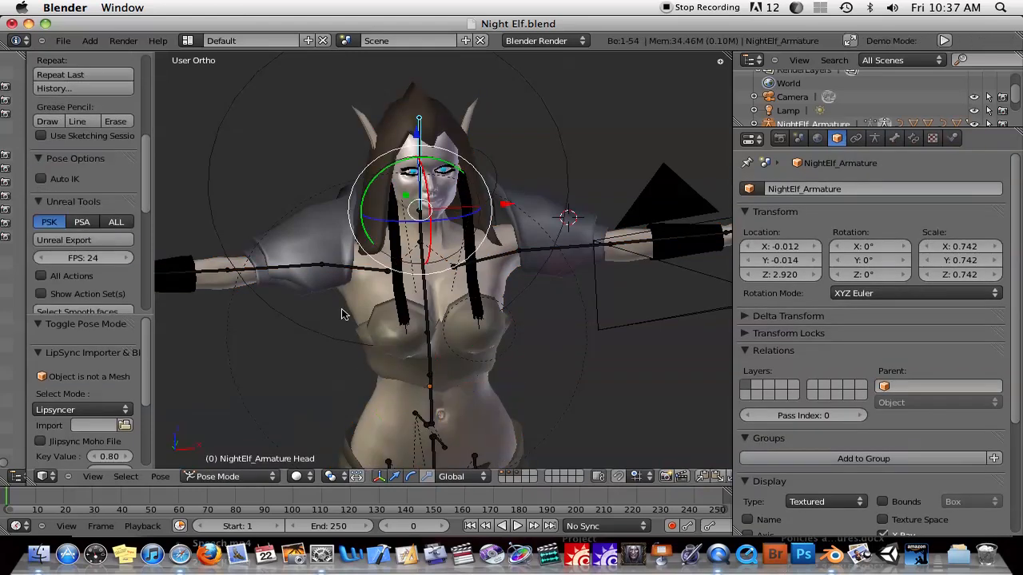
{"action": "left_click", "coordinate": [231, 476]}
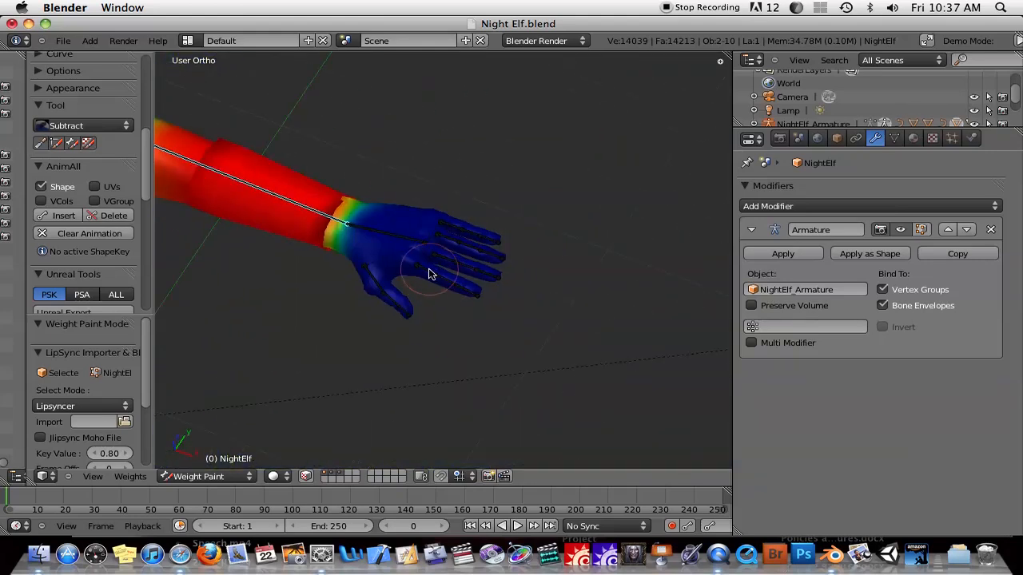
Orbit around the hand and body to inspect finger weights, then show the brush Blend modes.
{"action": "left_click_drag", "start_coordinate": [431, 272], "coordinate": [471, 288]}
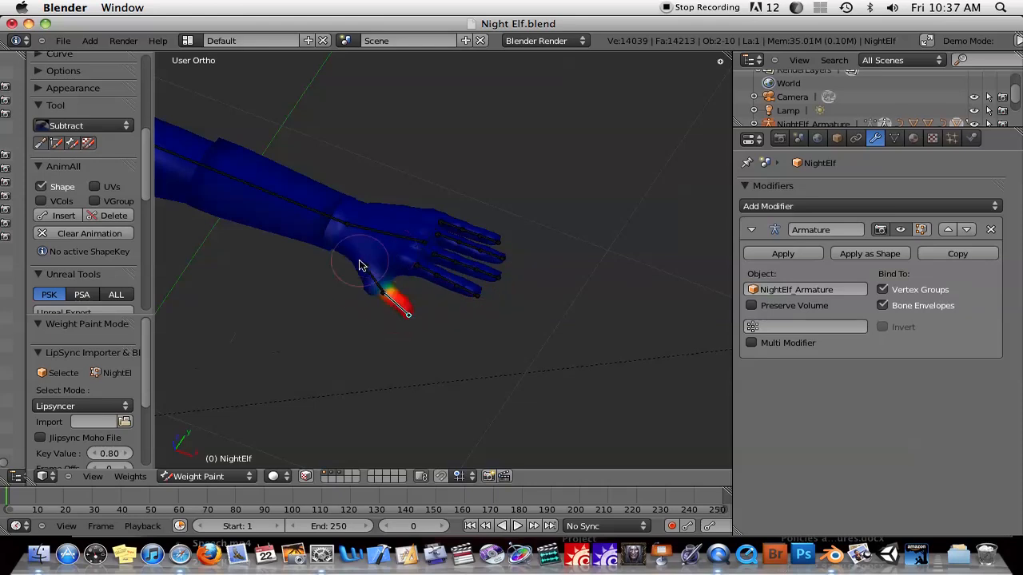
{"action": "left_click_drag", "start_coordinate": [365, 264], "coordinate": [371, 336]}
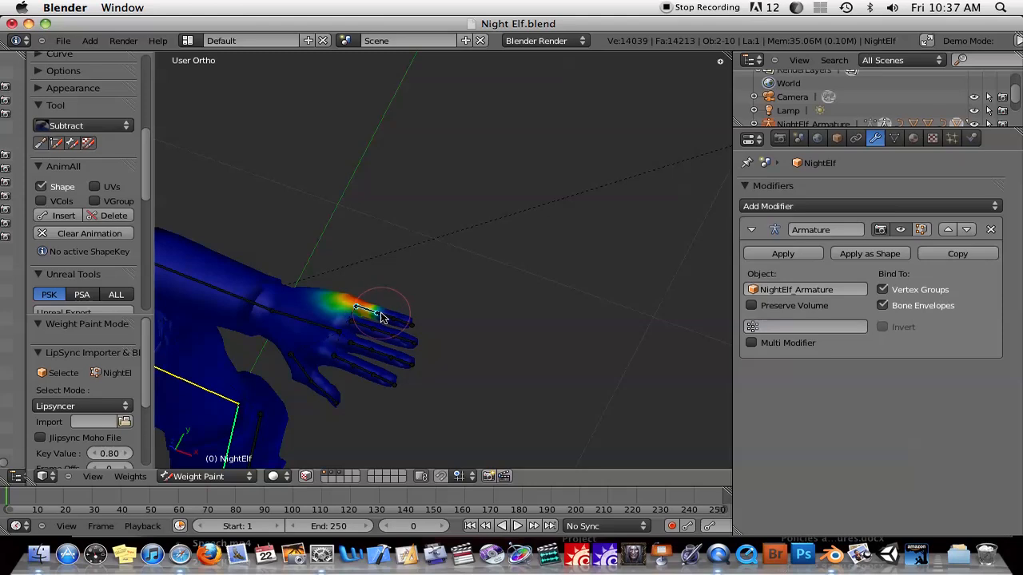
{"action": "left_click_drag", "start_coordinate": [381, 312], "coordinate": [386, 339]}
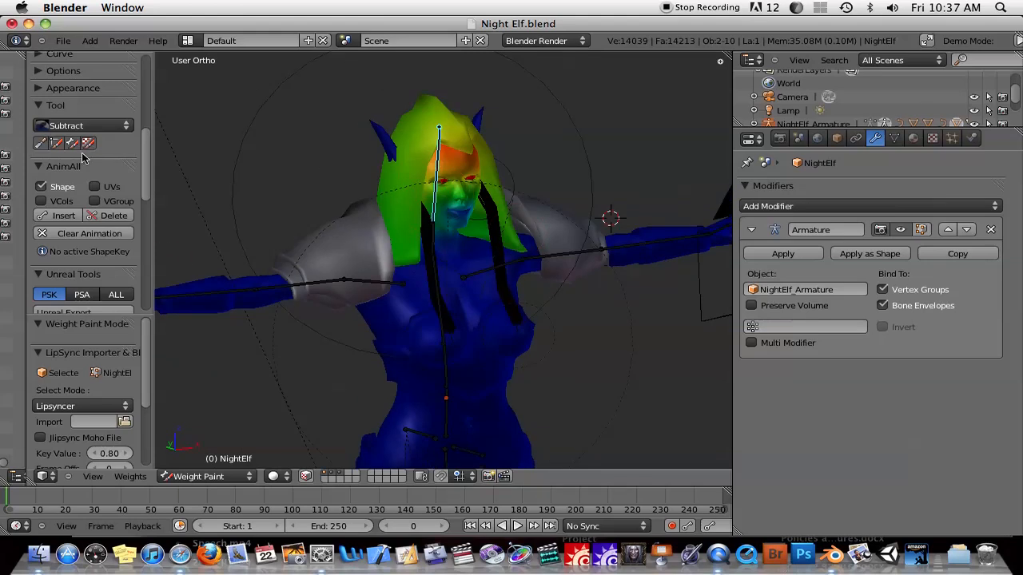
{"action": "left_click", "coordinate": [80, 124]}
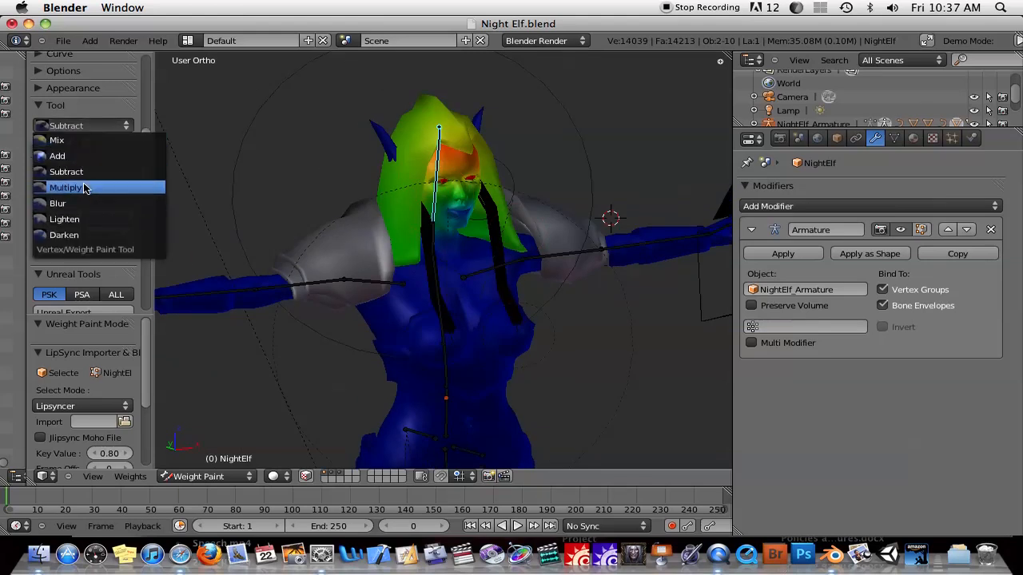